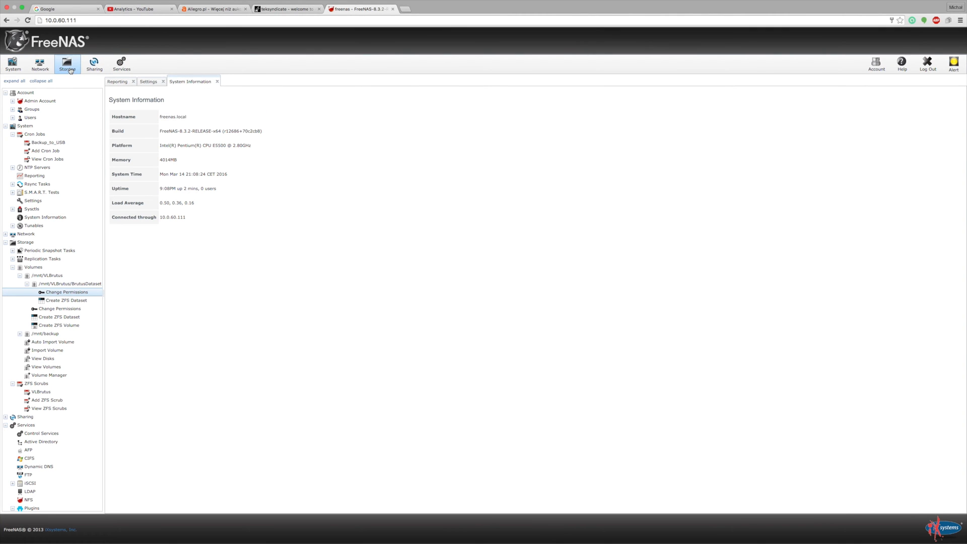
Show the VLBrutus volume status listing its three raidz1 member disks
{"action": "left_click", "coordinate": [66, 63]}
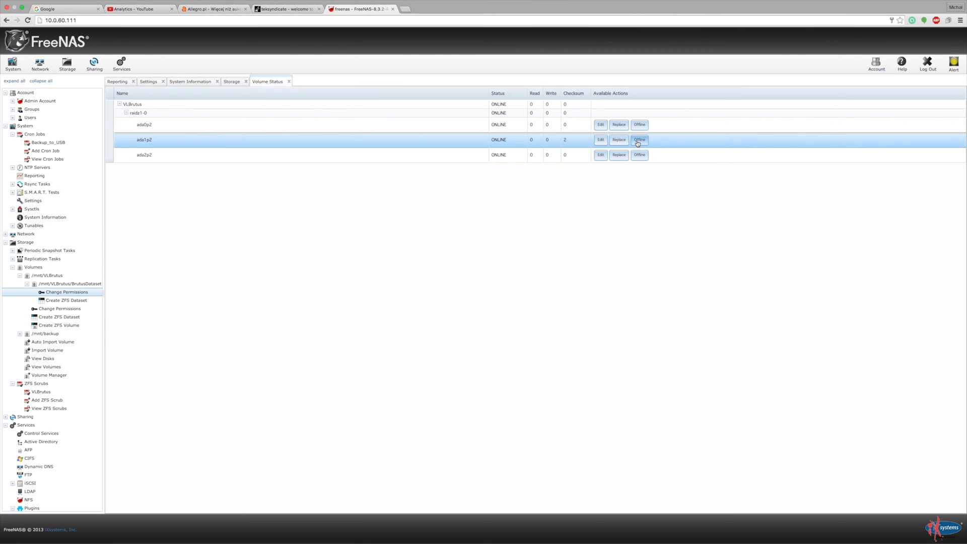
Take disk ada1p2 offline and confirm, leaving VLBrutus degraded
{"action": "left_click", "coordinate": [640, 140]}
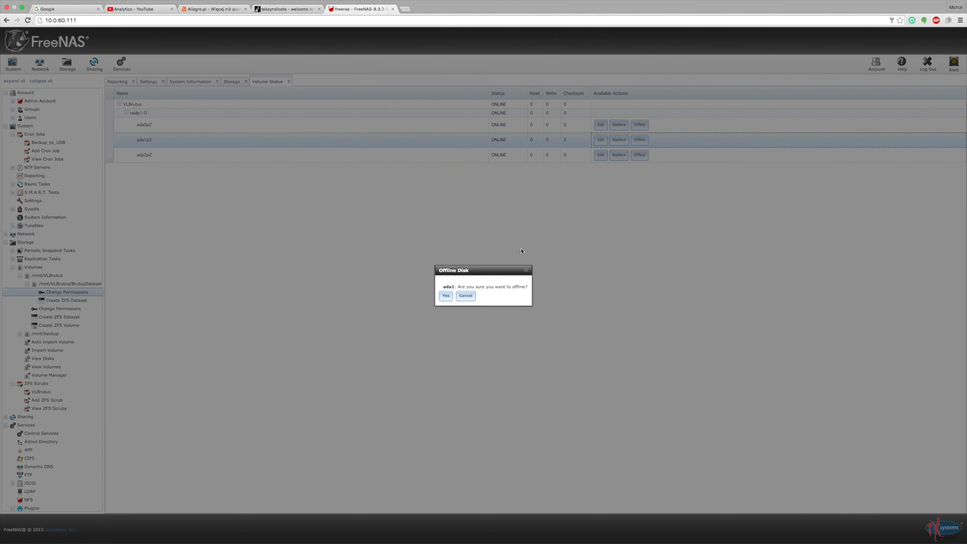
{"action": "left_click", "coordinate": [445, 296]}
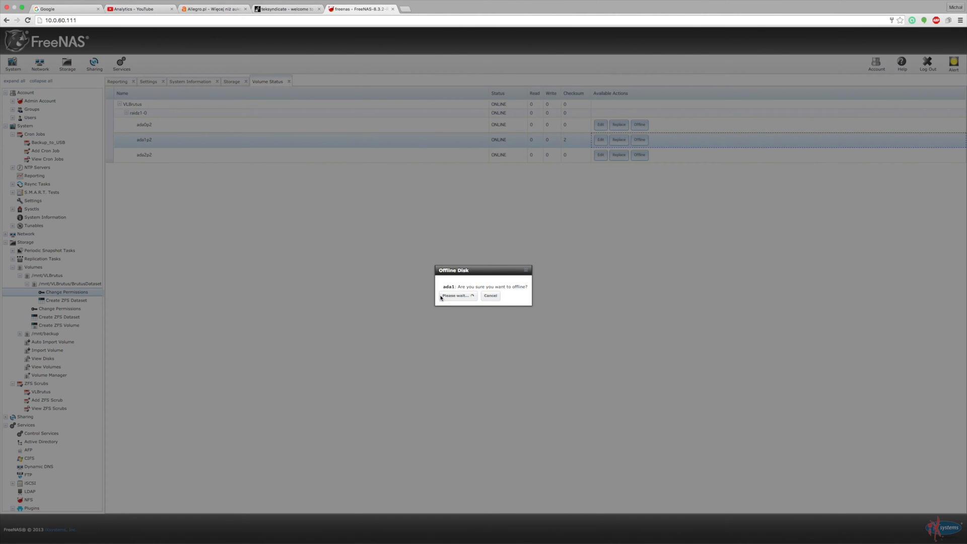
{"action": "left_click", "coordinate": [456, 296]}
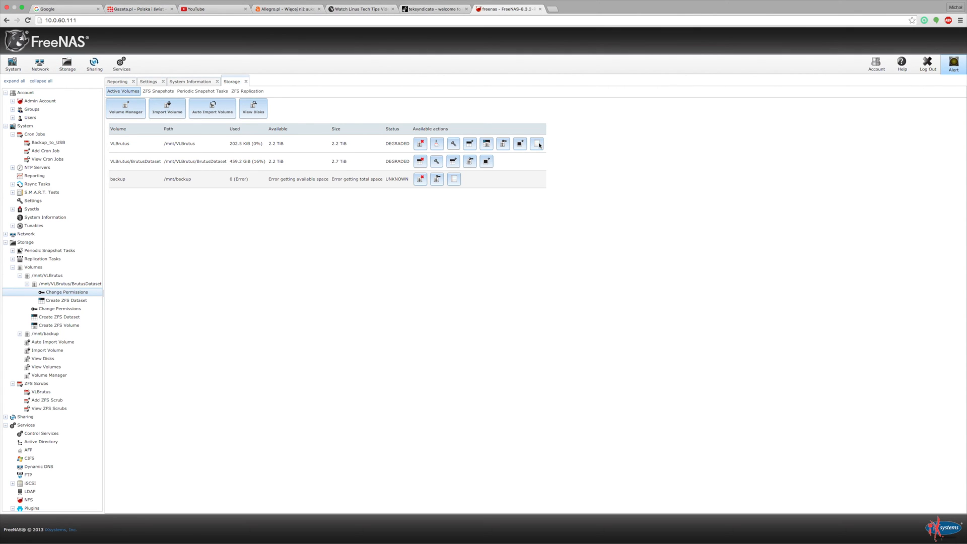
Show the VLBrutus status with the offline disk and start its replacement
{"action": "left_click", "coordinate": [538, 143]}
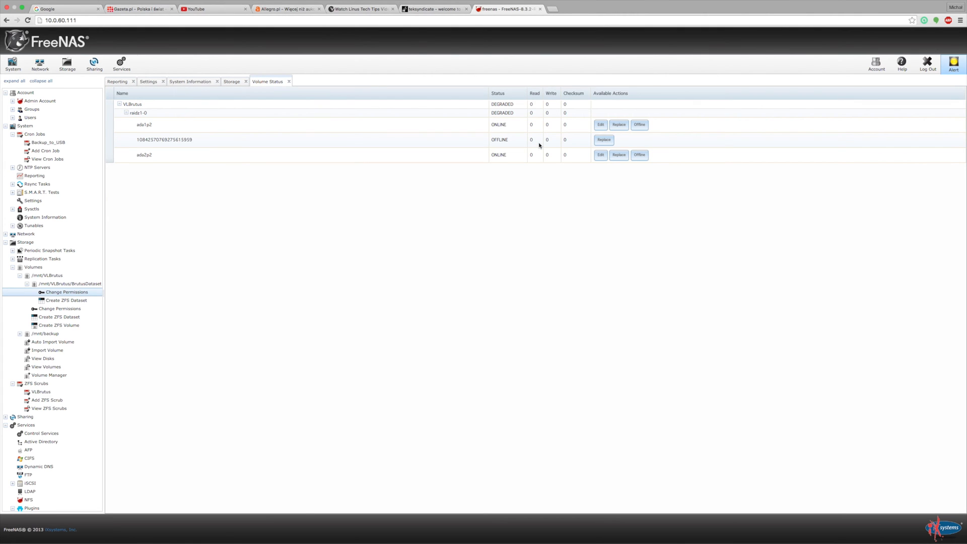
{"action": "mouse_move", "coordinate": [204, 151]}
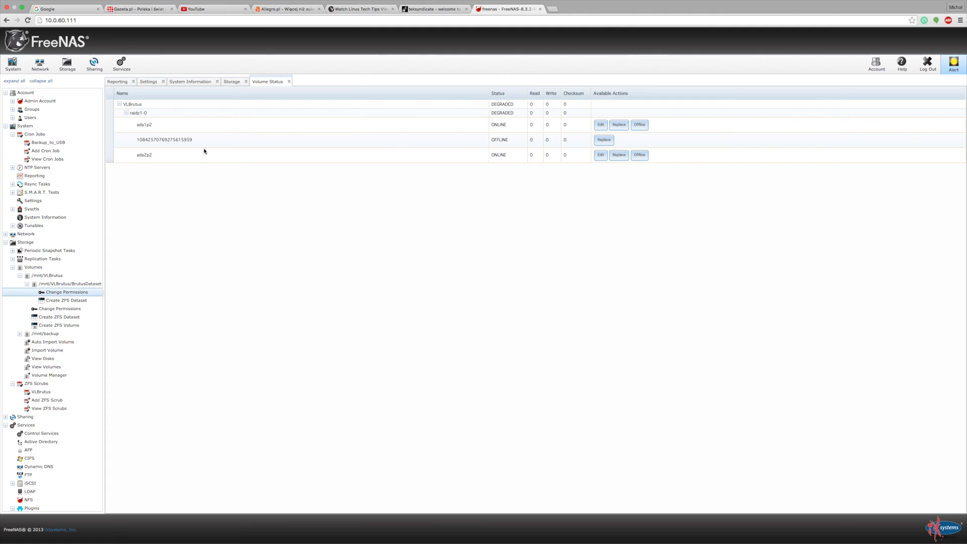
{"action": "mouse_move", "coordinate": [212, 147]}
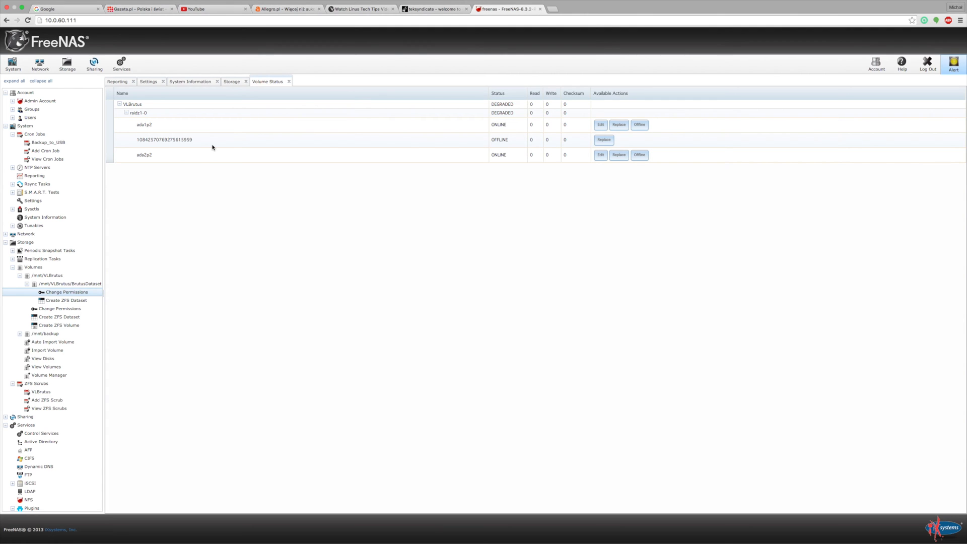
{"action": "mouse_move", "coordinate": [544, 150]}
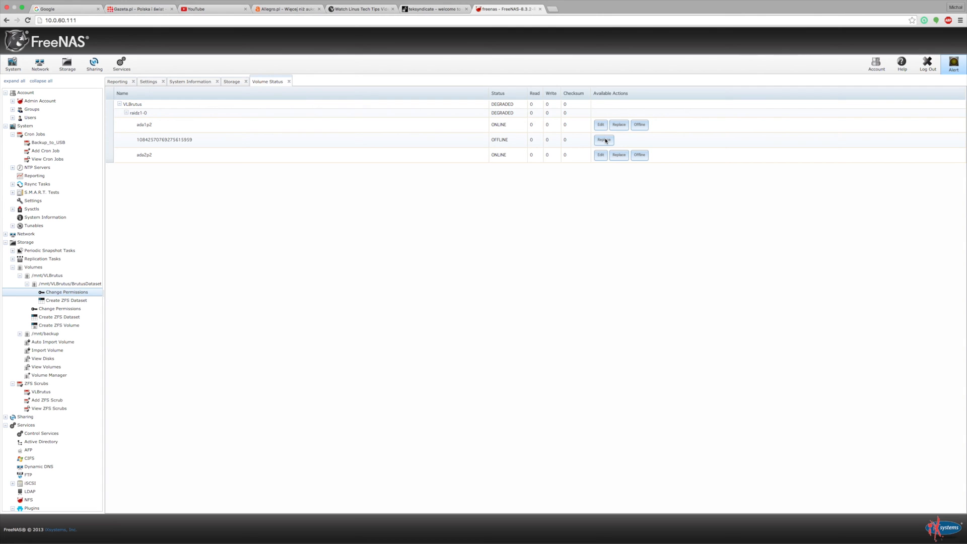
{"action": "left_click", "coordinate": [604, 140]}
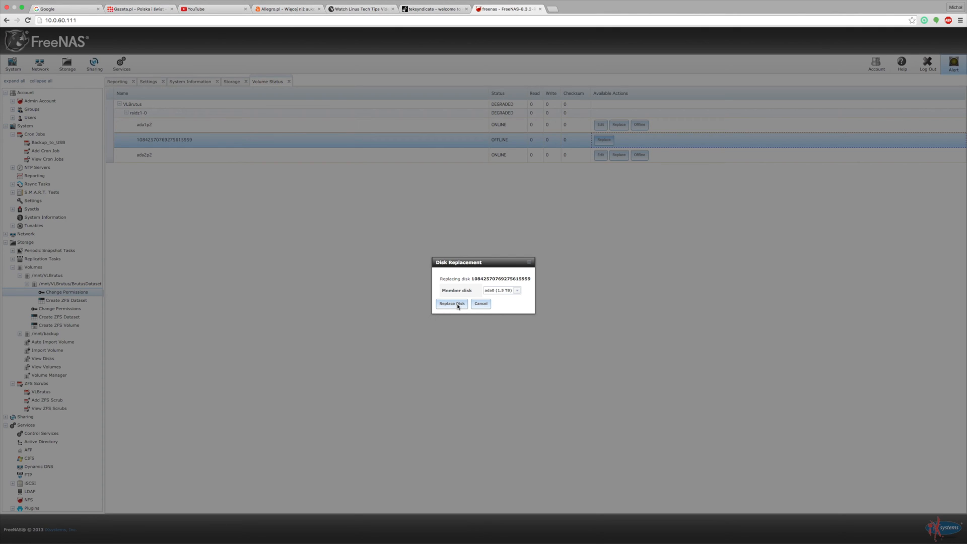
Confirm replacing the offline disk with member disk ada0 (1.8 TB)
{"action": "left_click", "coordinate": [451, 303]}
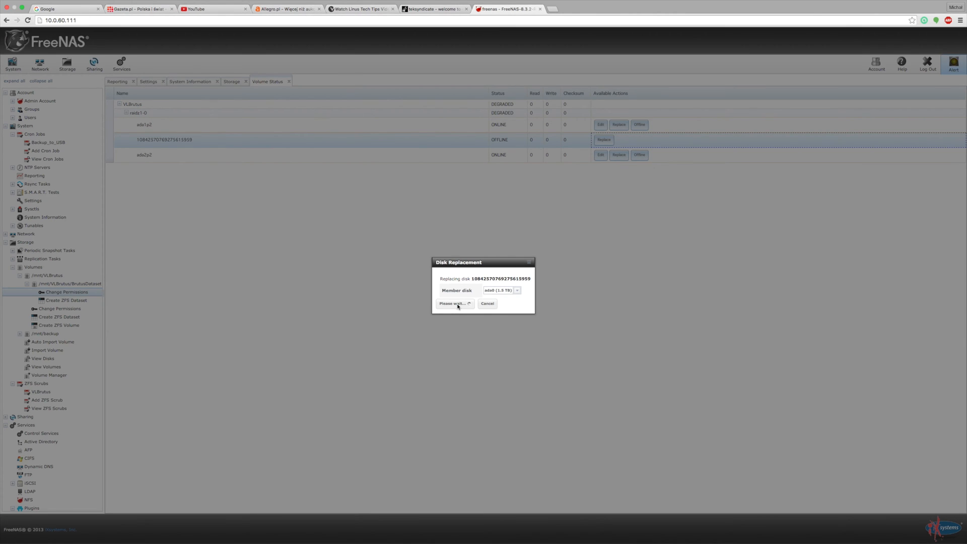
{"action": "left_click", "coordinate": [453, 303]}
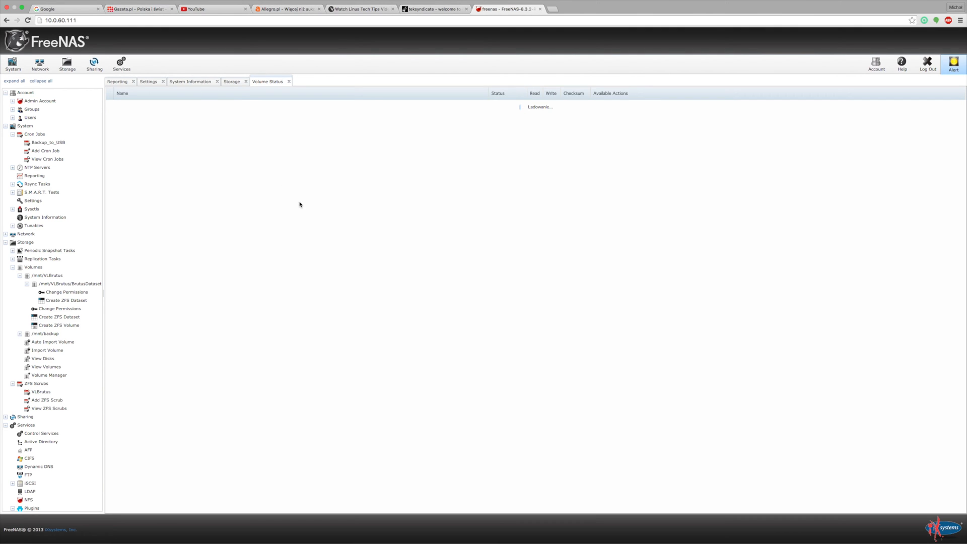
{"action": "mouse_move", "coordinate": [333, 214]}
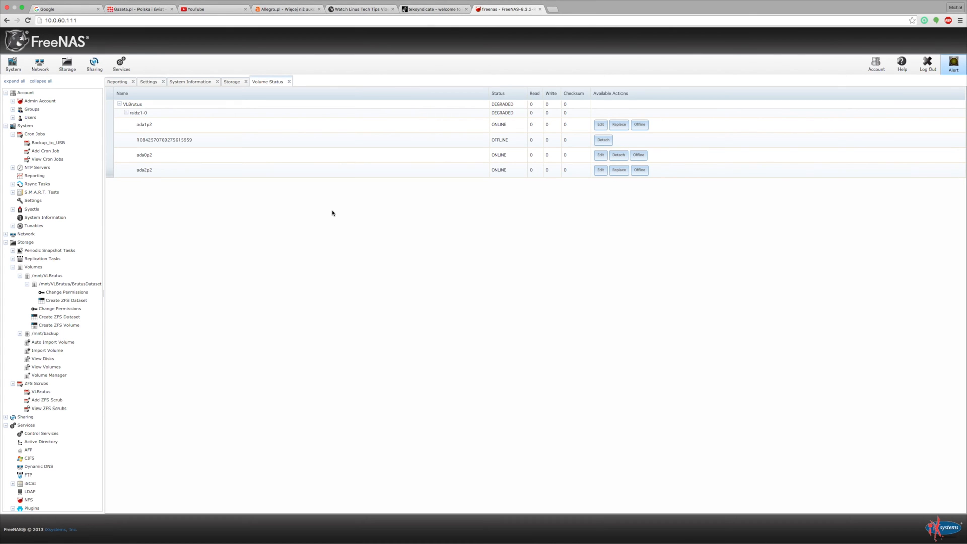
Switch to Terminal and ssh as root into the FreeNAS server at 10.0.60.111
{"action": "key", "text": "cmd+space"}
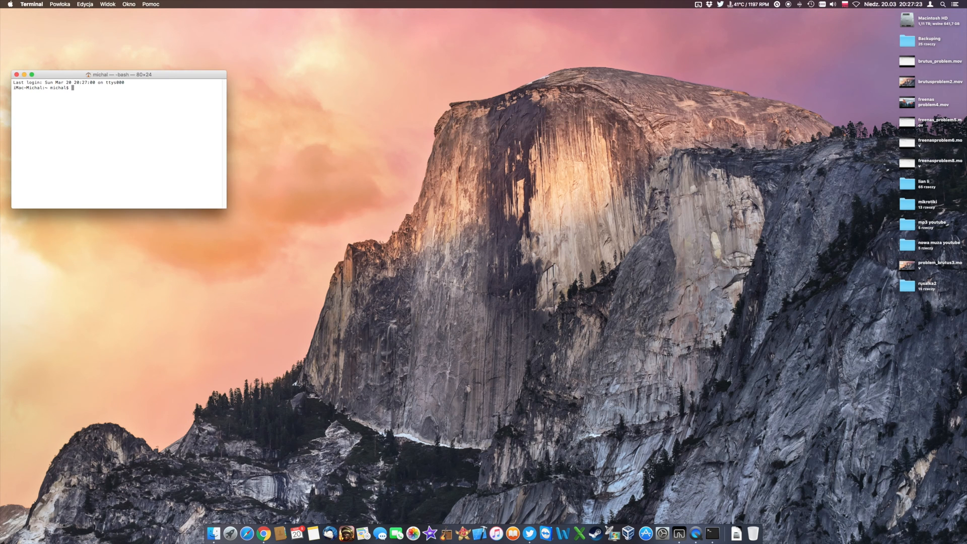
{"action": "type", "text": "ssh root"}
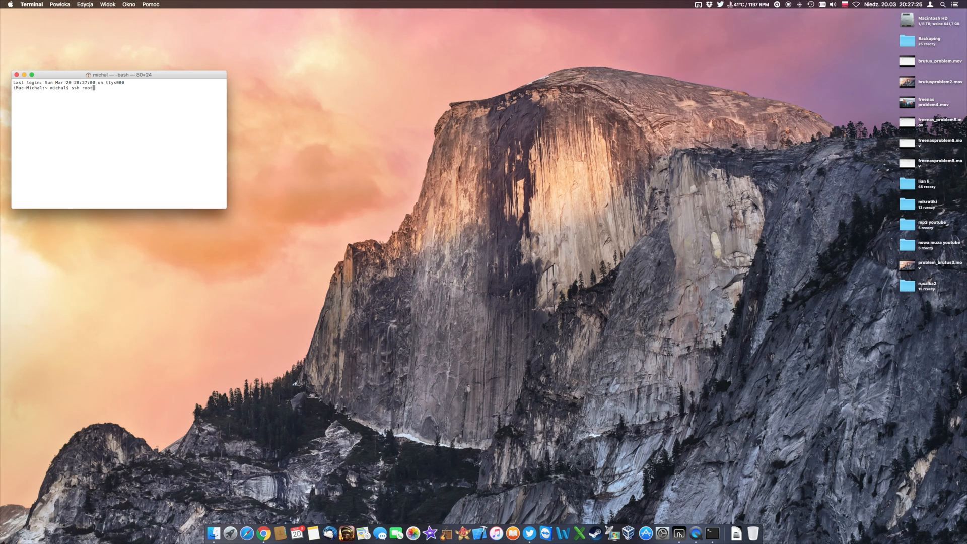
{"action": "type", "text": "@1"}
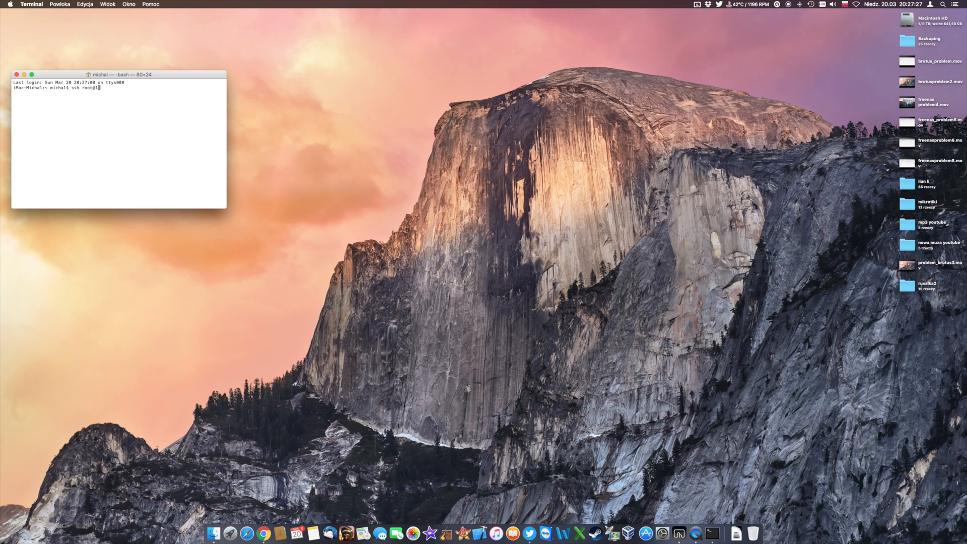
{"action": "type", "text": "0.0.60.111"}
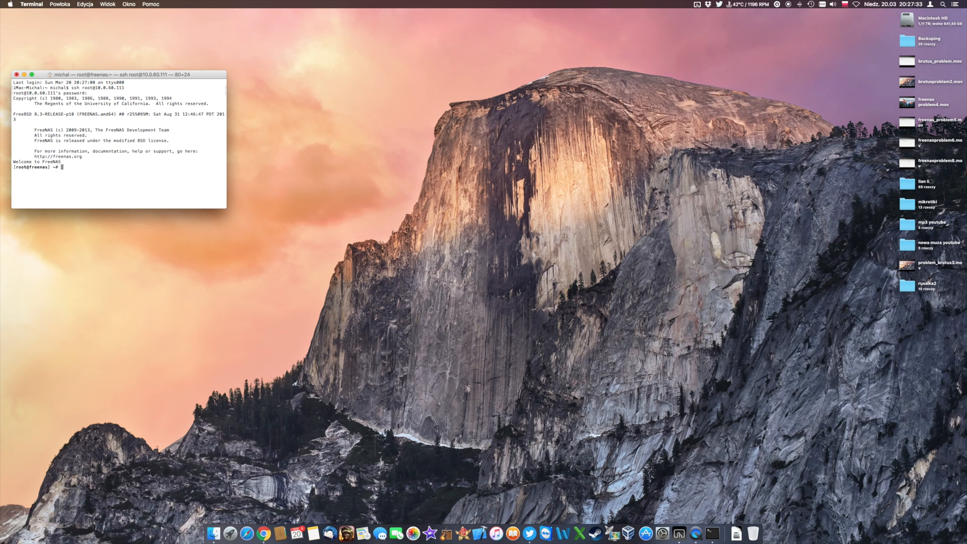
Run zpool status VLBrutus to see the degraded pool resilvering onto the new disk
{"action": "type", "text": "zpool"}
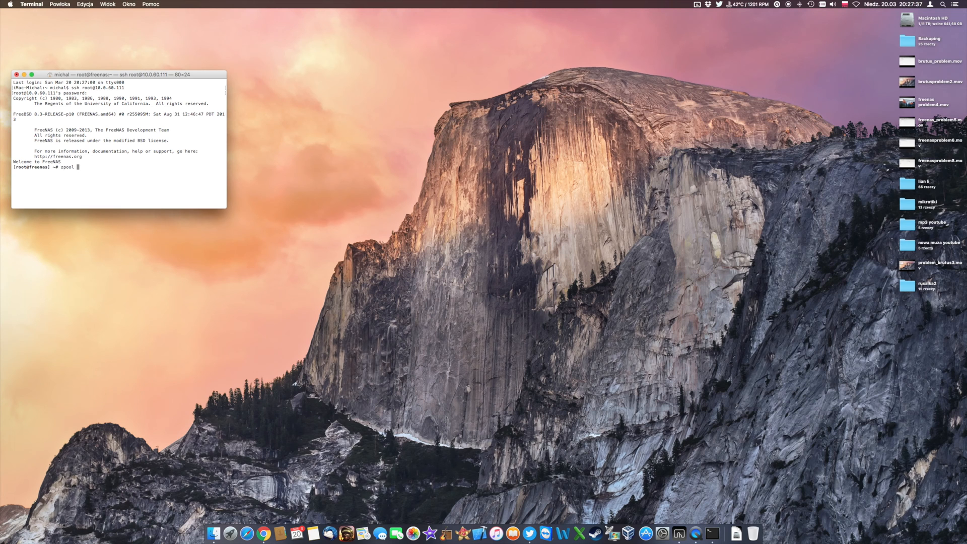
{"action": "type", "text": "VL"}
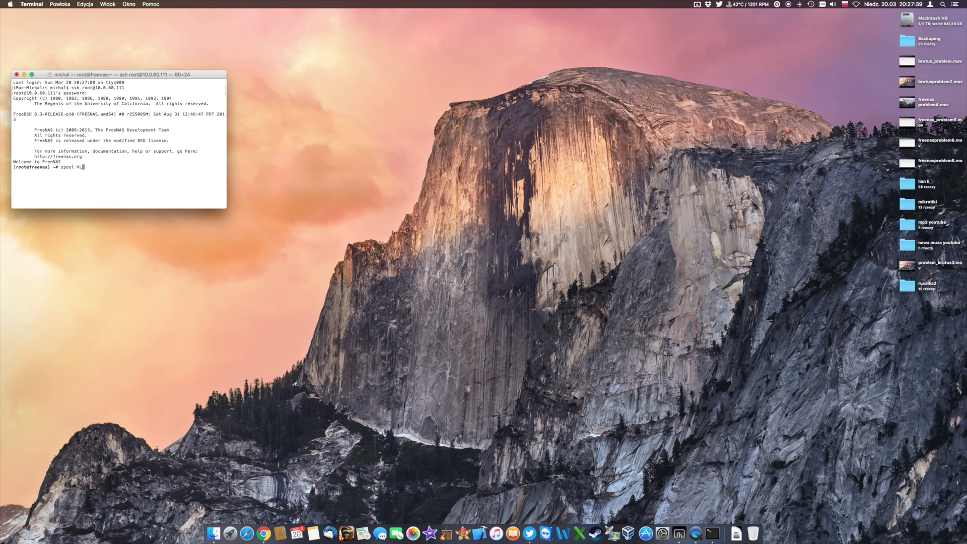
{"action": "type", "text": "Brutus s"}
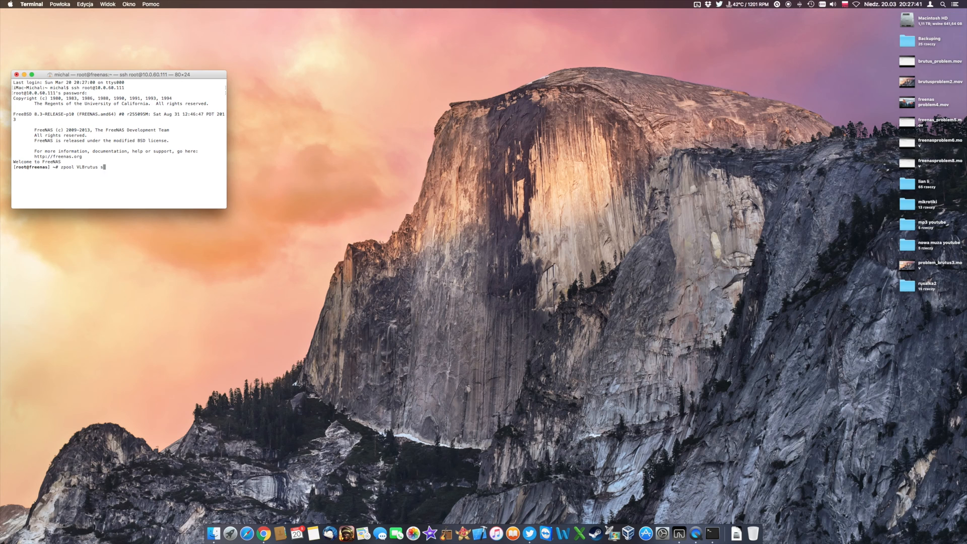
{"action": "type", "text": "tatus"}
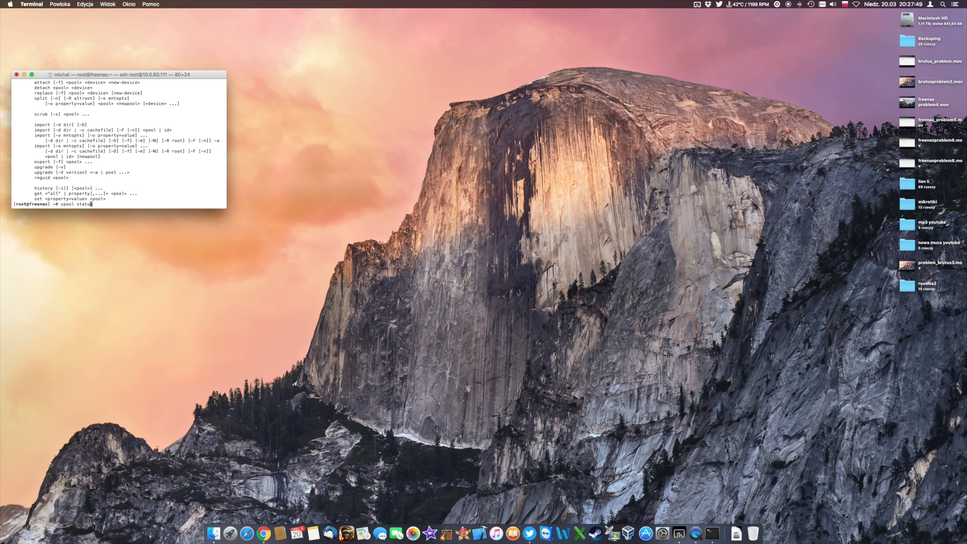
{"action": "type", "text": "VLB"}
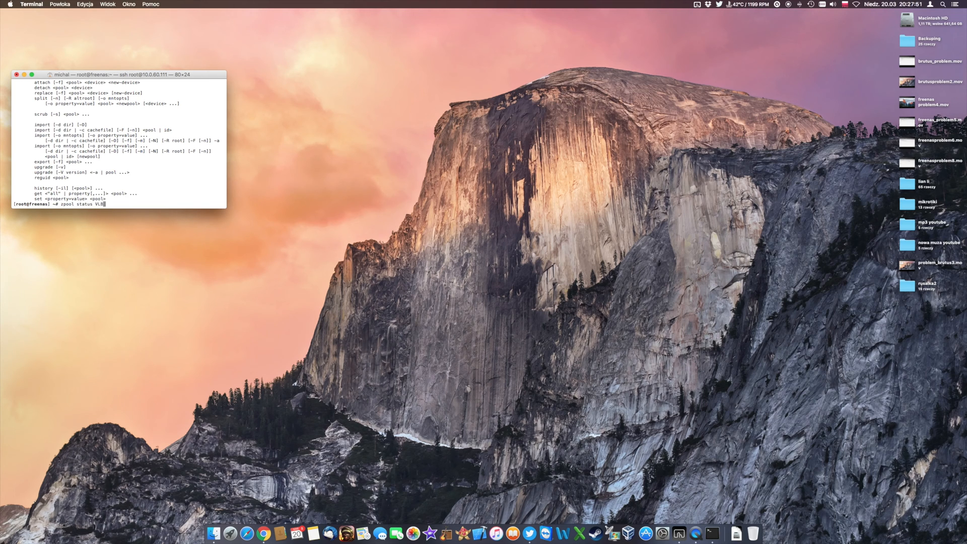
{"action": "key", "text": "Return"}
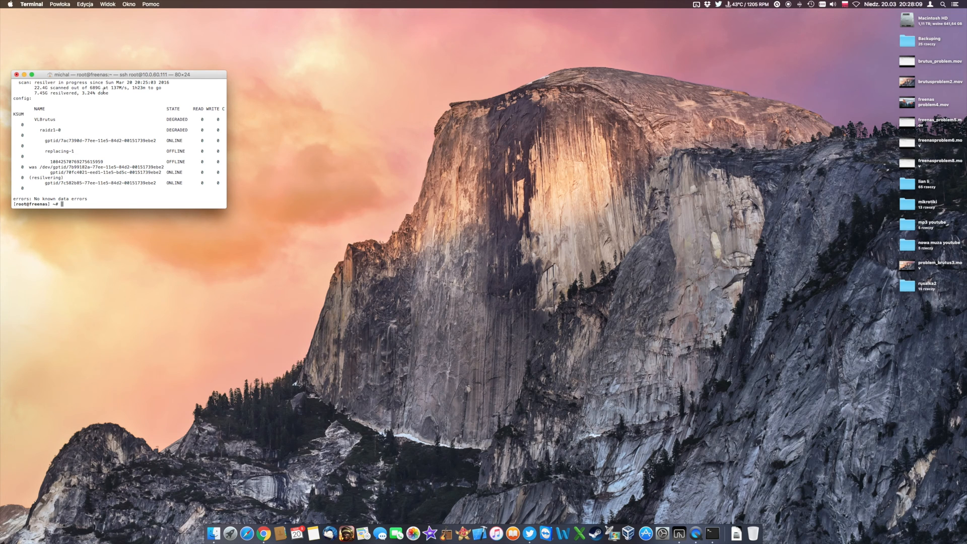
{"action": "mouse_move", "coordinate": [179, 81]}
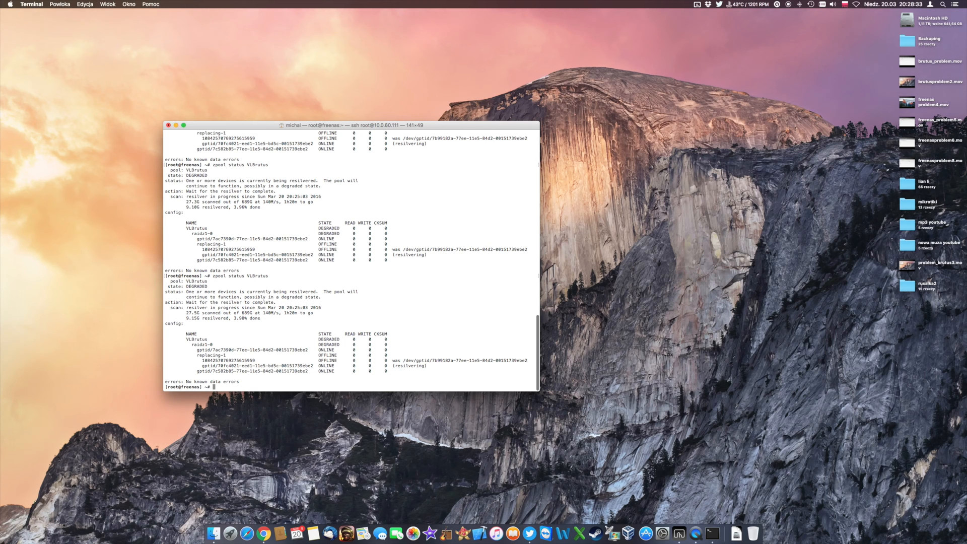
Rerun zpool status VLBrutus to check resilver progress past 4%
{"action": "type", "text": "zpool status VLBrutus"}
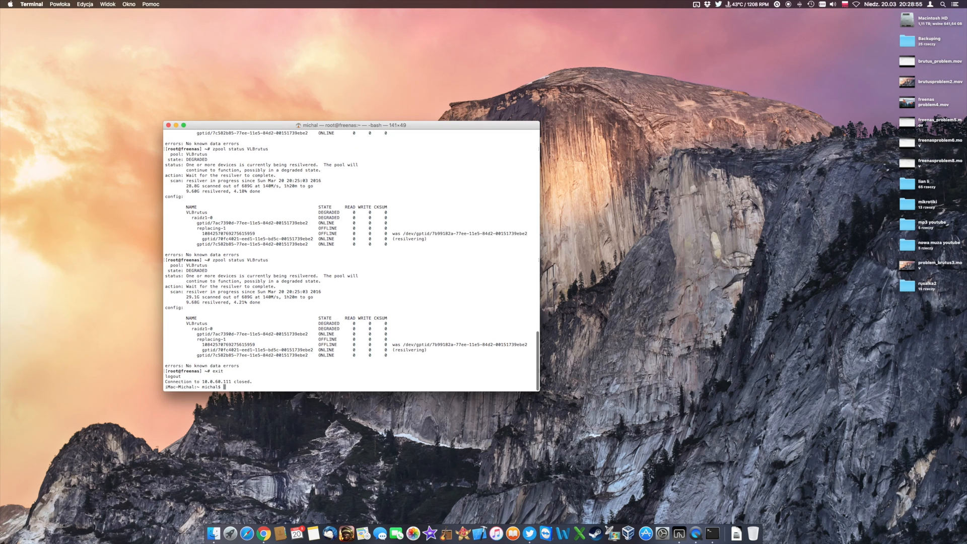
End the SSH session, return to the VLBrutus volume status and dismiss the alert messages
{"action": "type", "text": "quit"}
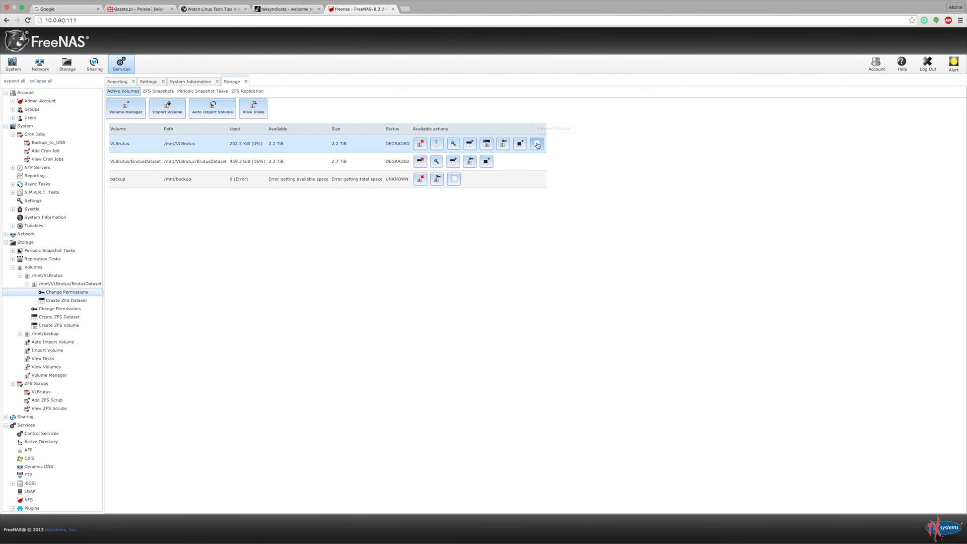
{"action": "left_click", "coordinate": [536, 144]}
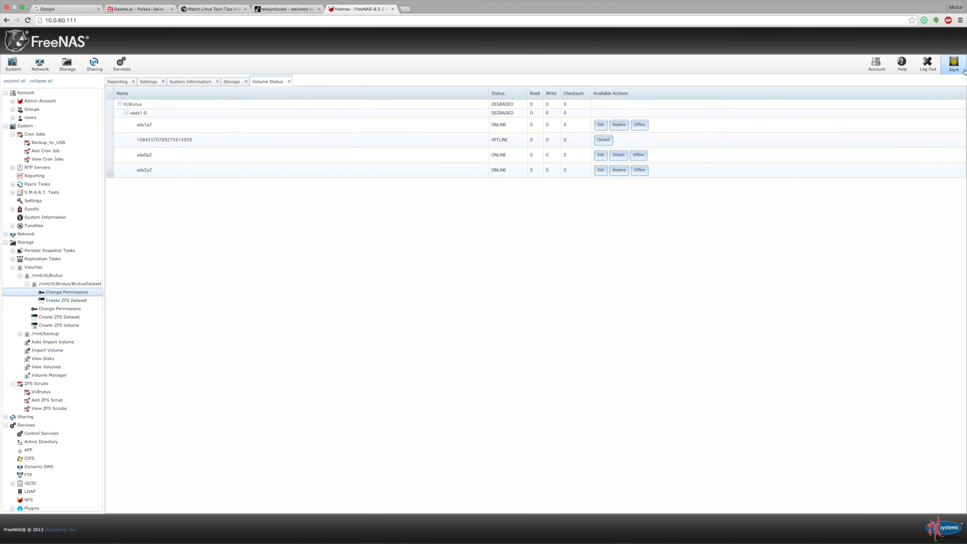
{"action": "left_click", "coordinate": [953, 61]}
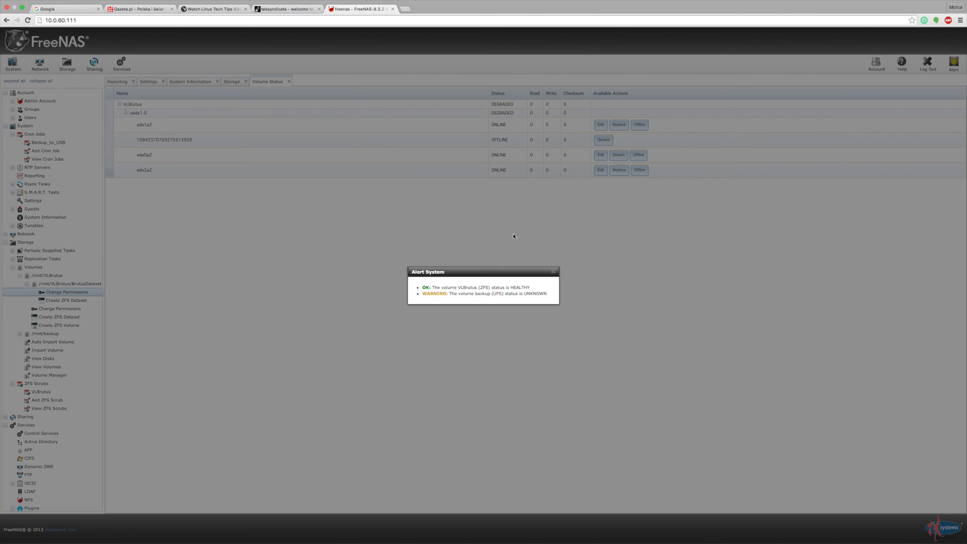
{"action": "mouse_move", "coordinate": [553, 272]}
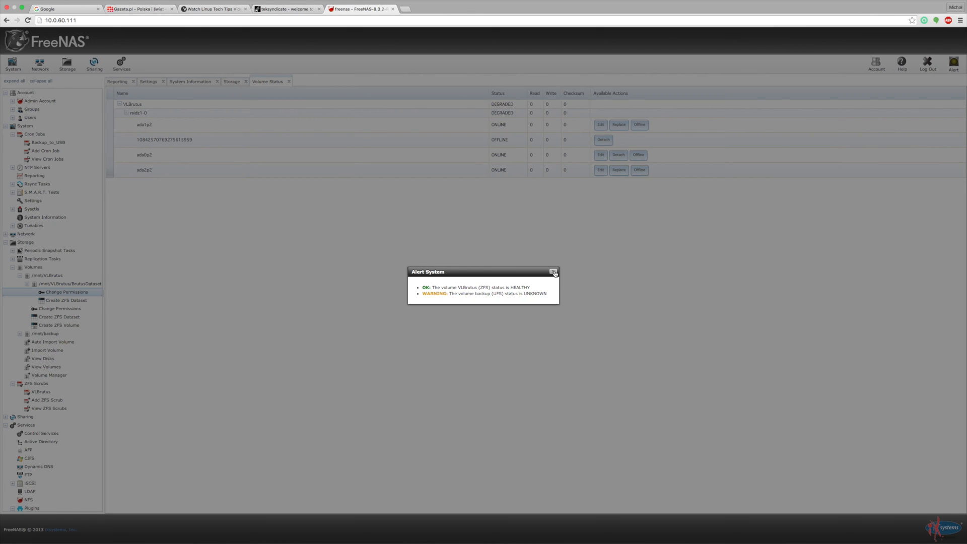
{"action": "left_click", "coordinate": [553, 271]}
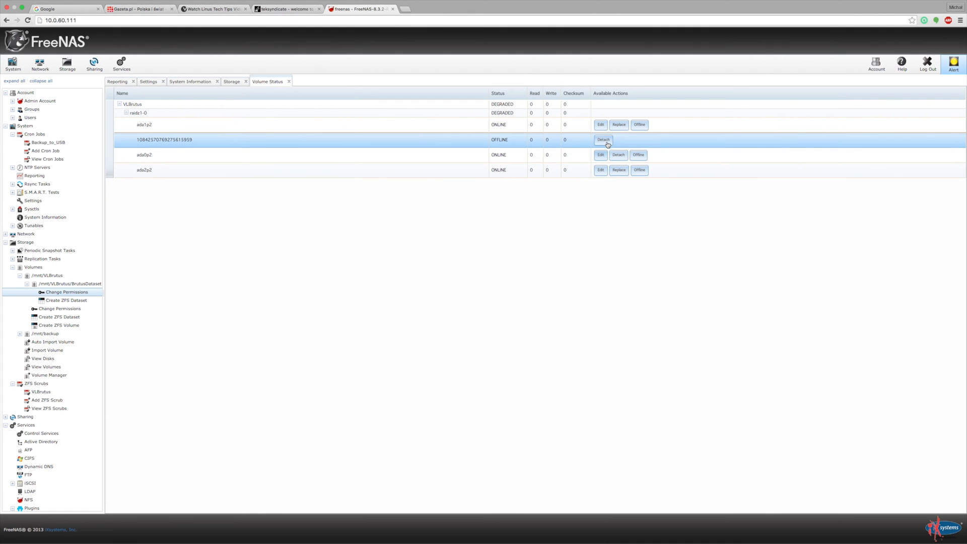
Detach the offline failed disk from VLBrutus, confirm, and reload so the pool shows ONLINE
{"action": "left_click", "coordinate": [602, 139]}
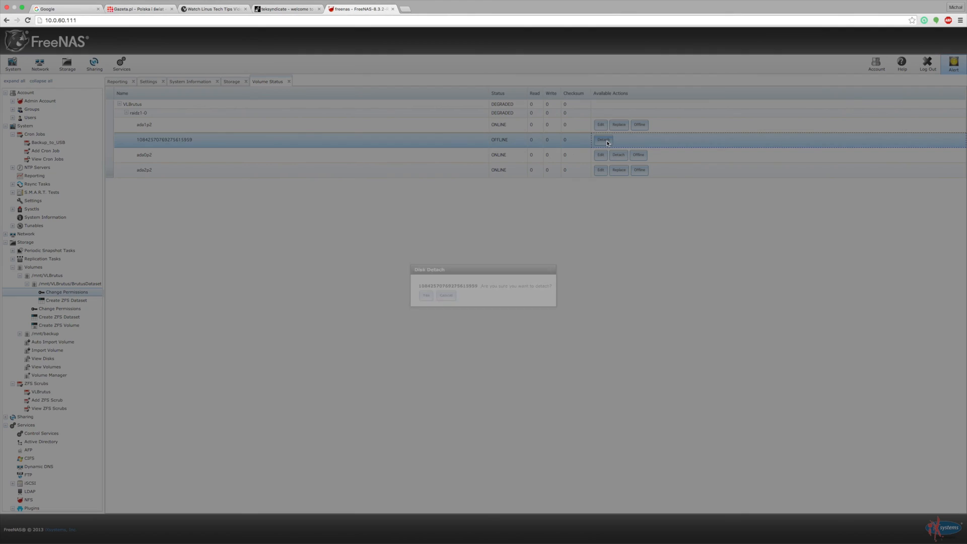
{"action": "left_click", "coordinate": [426, 294]}
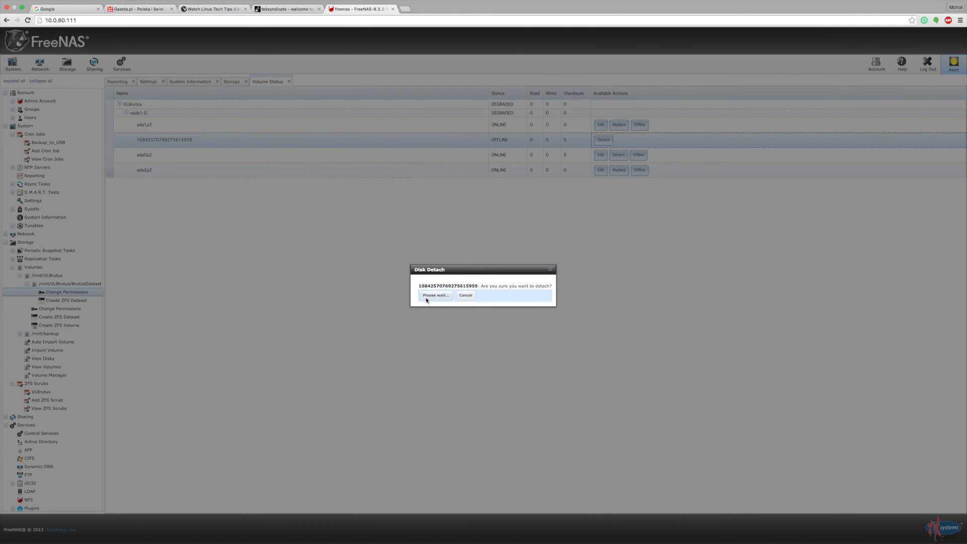
{"action": "left_click", "coordinate": [434, 294]}
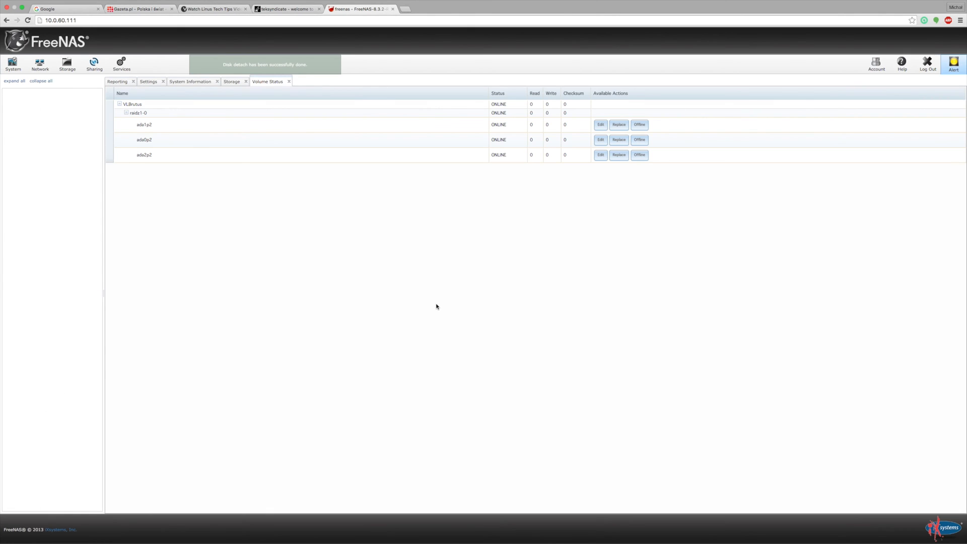
{"action": "left_click", "coordinate": [14, 80]}
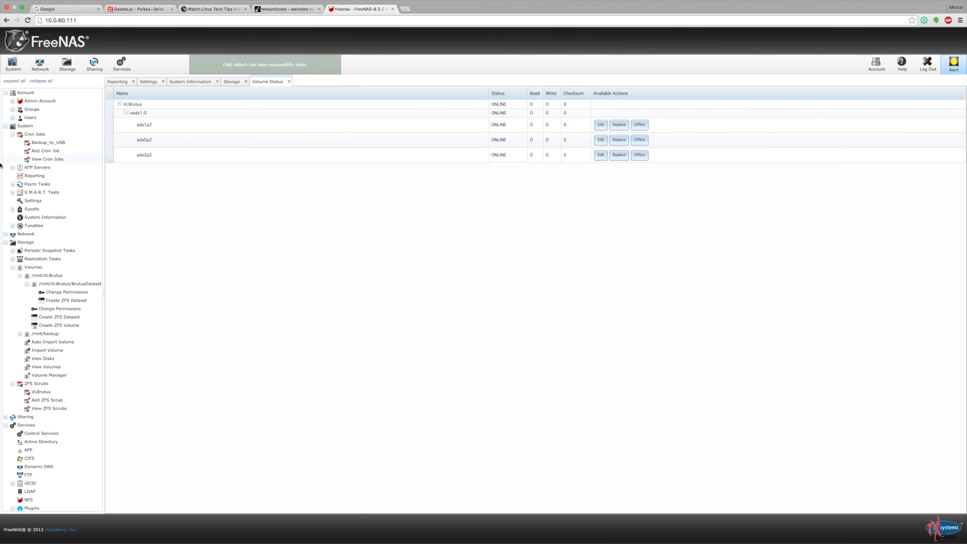
{"action": "left_click", "coordinate": [27, 19]}
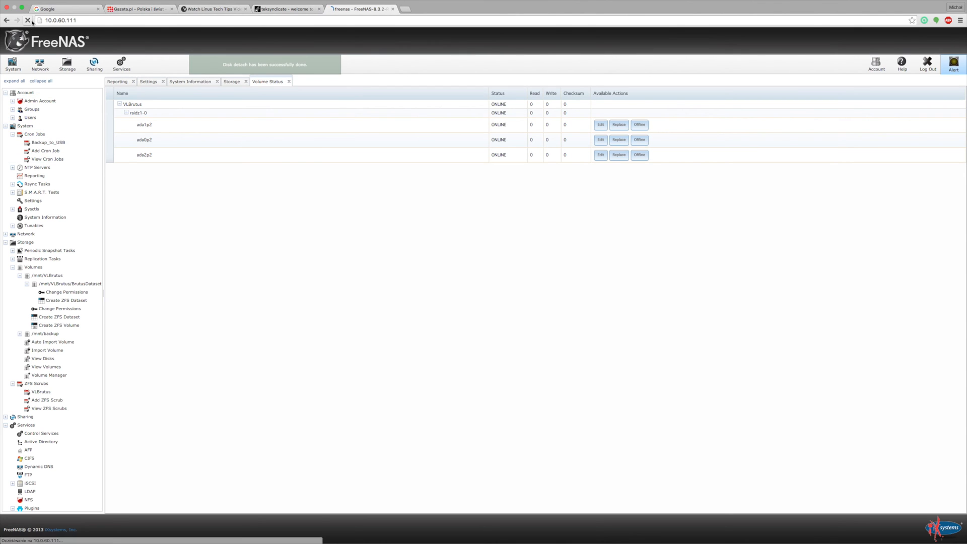
Show Active Volumes with VLBrutus, BrutusDataset and backup all HEALTHY
{"action": "left_click", "coordinate": [190, 81]}
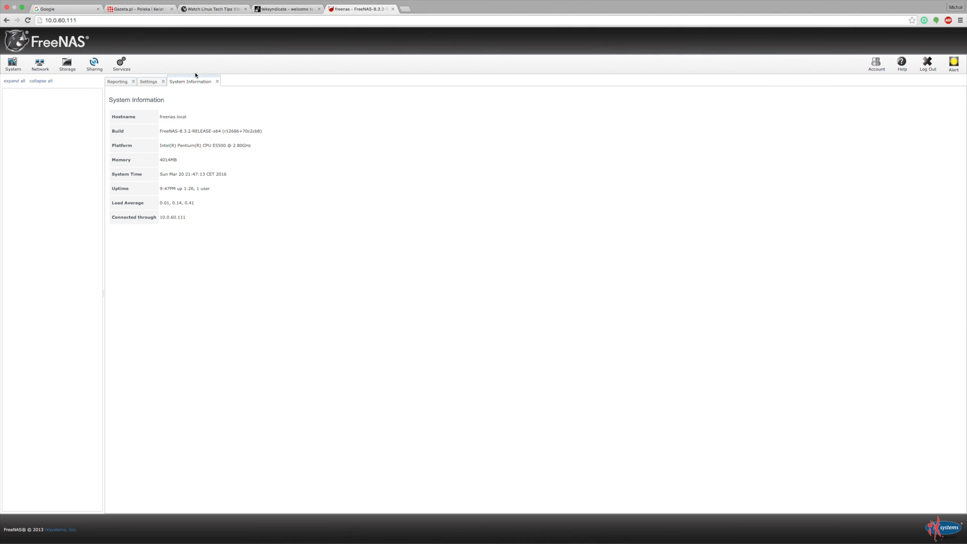
{"action": "left_click", "coordinate": [66, 64]}
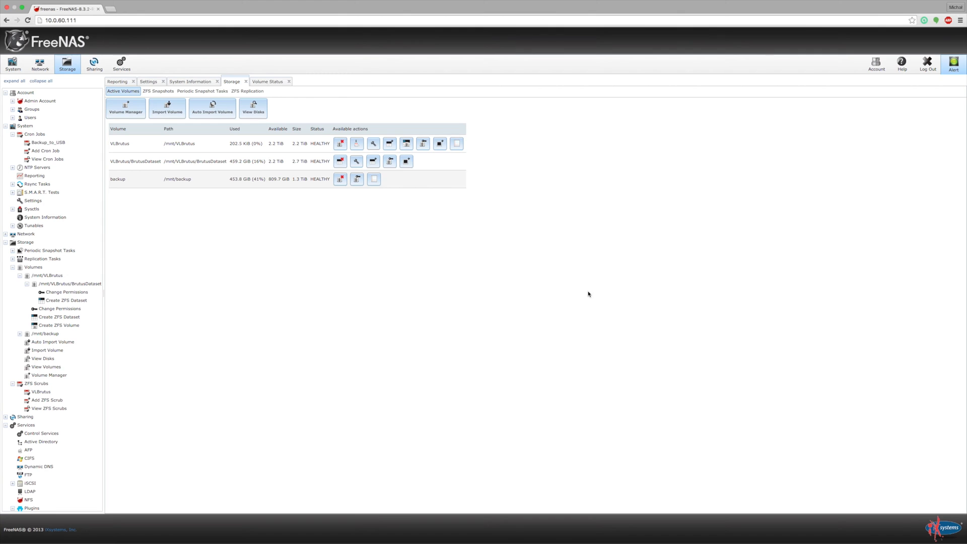
{"action": "mouse_move", "coordinate": [94, 193]}
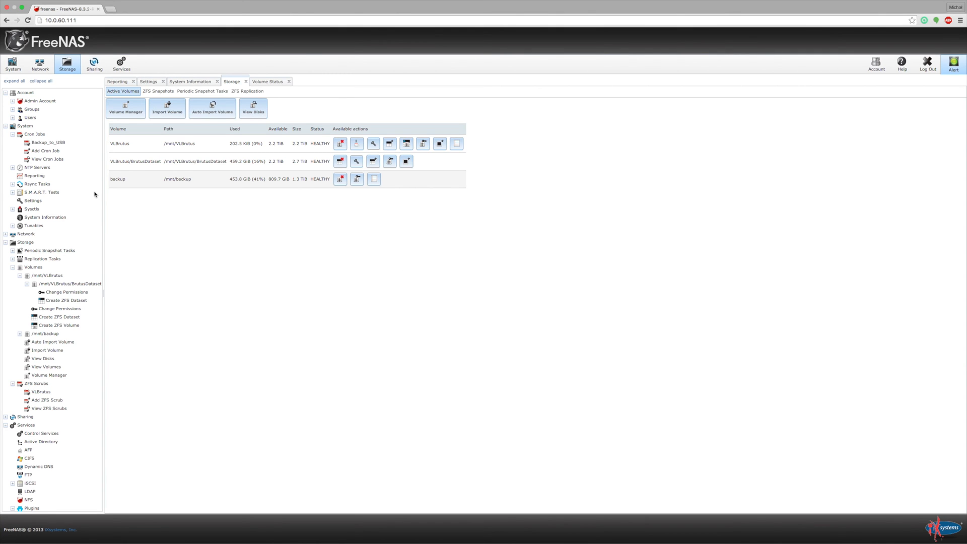
{"action": "left_click", "coordinate": [47, 143]}
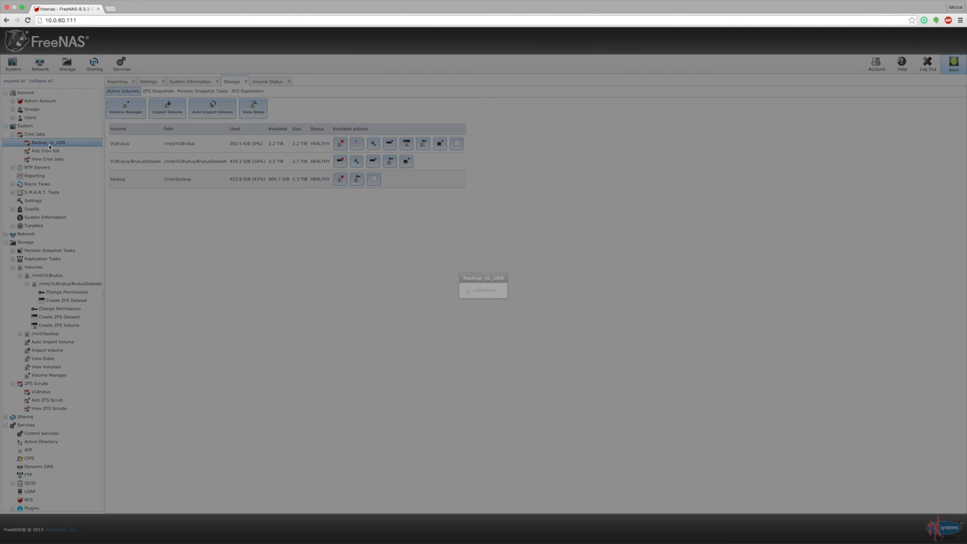
{"action": "double_click", "coordinate": [47, 143]}
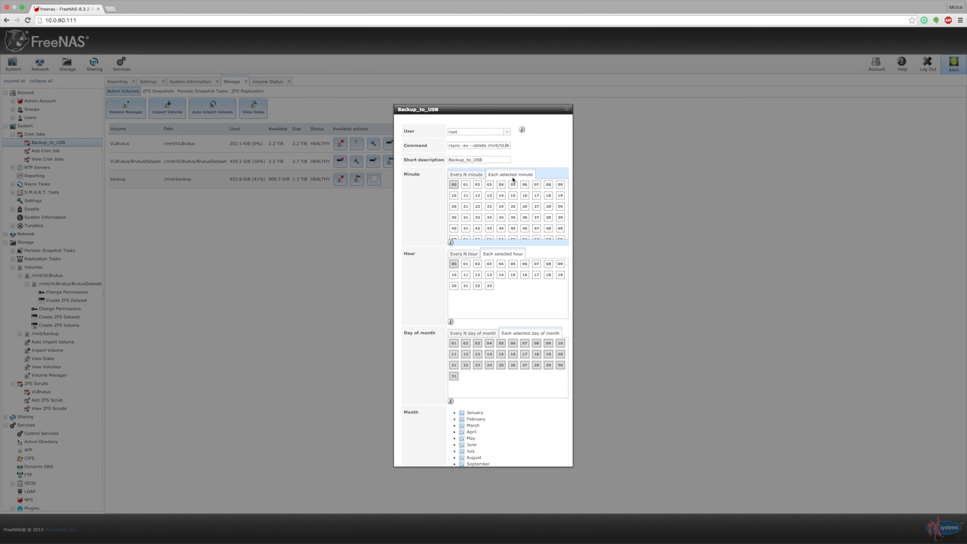
{"action": "mouse_move", "coordinate": [493, 234]}
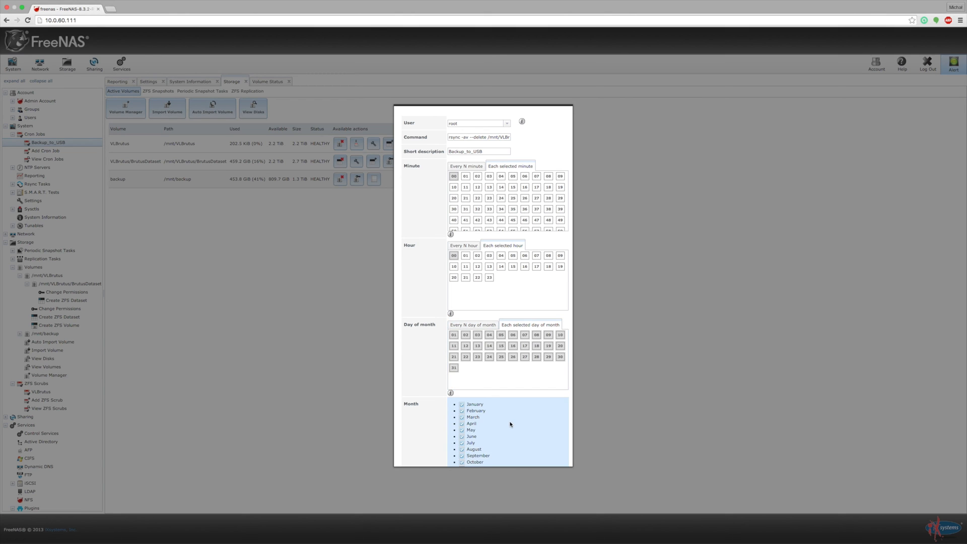
{"action": "scroll", "scroll_direction": "down", "scroll_amount": 3}
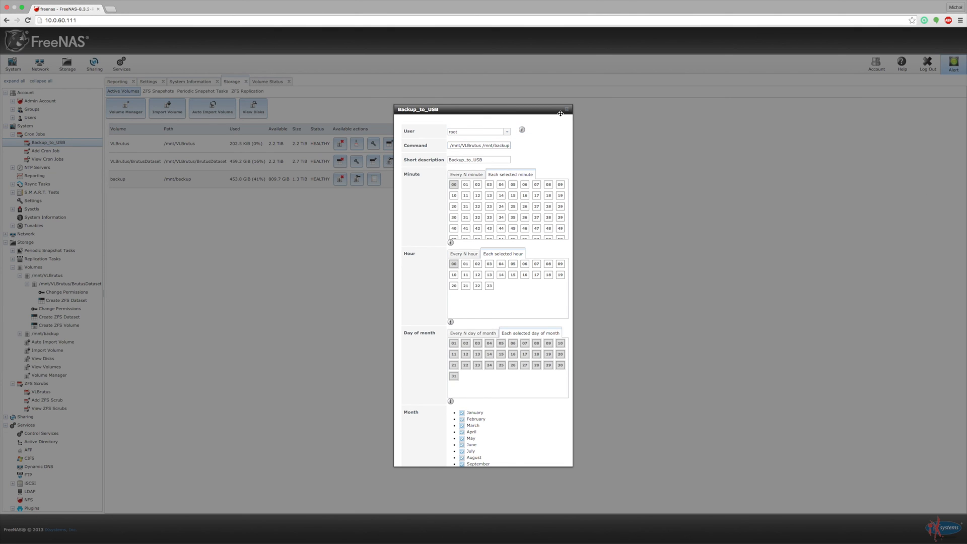
{"action": "mouse_move", "coordinate": [567, 111]}
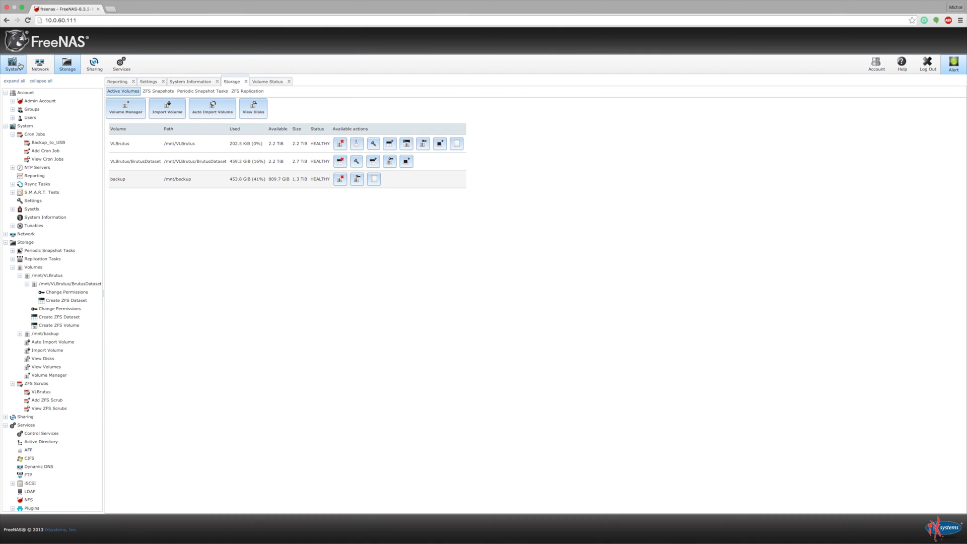
View the System Reporting graphs for load, processes, disk space, uptime, CPU and memory
{"action": "left_click", "coordinate": [190, 80]}
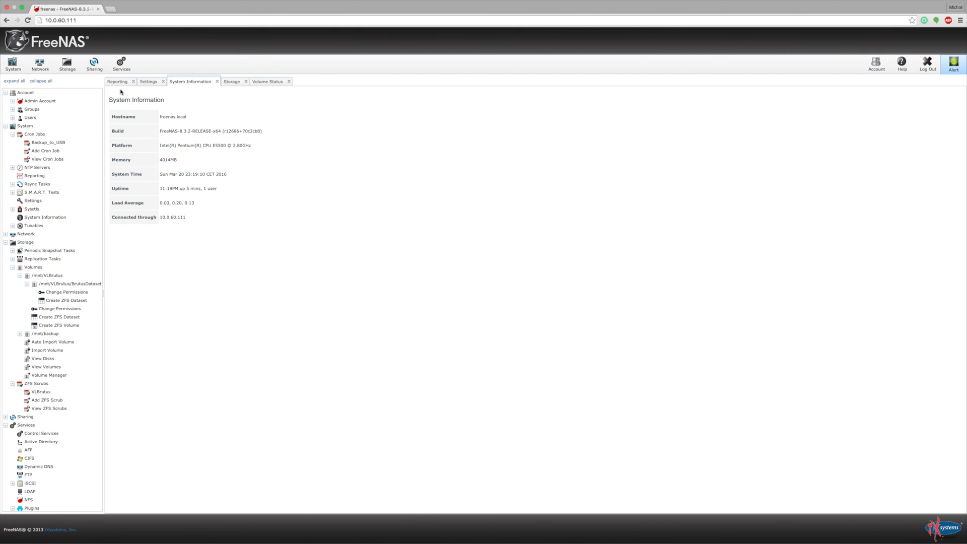
{"action": "left_click", "coordinate": [117, 81]}
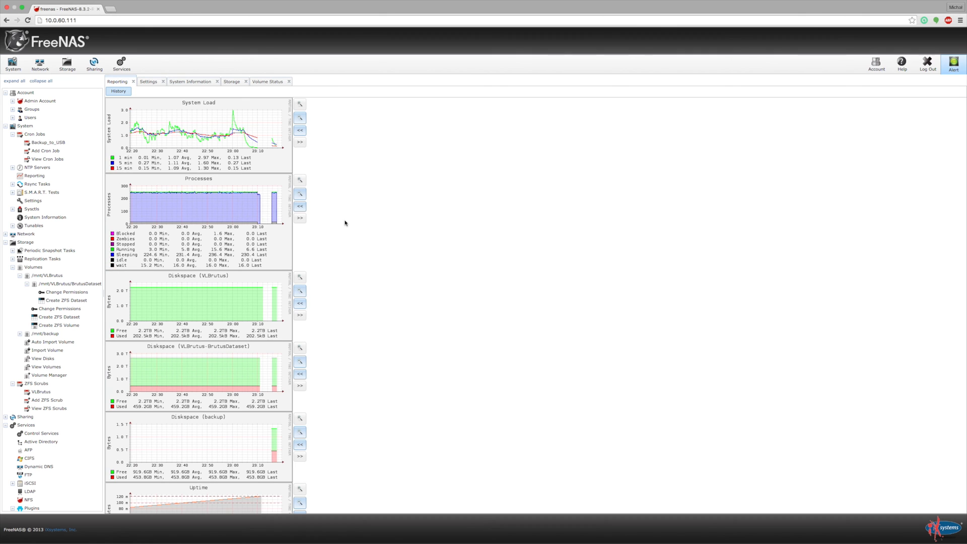
{"action": "scroll", "scroll_direction": "down", "scroll_amount": 3}
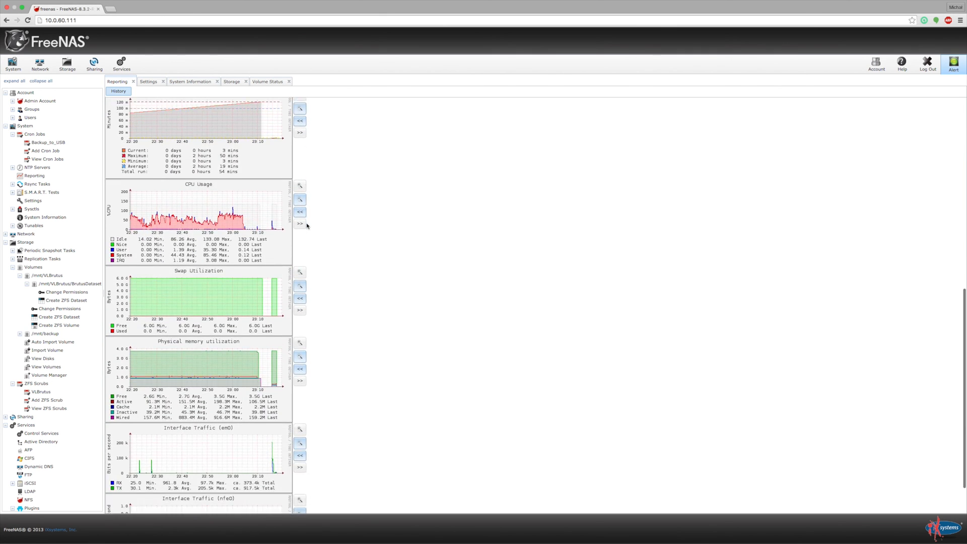
{"action": "scroll", "scroll_direction": "down", "scroll_amount": 3}
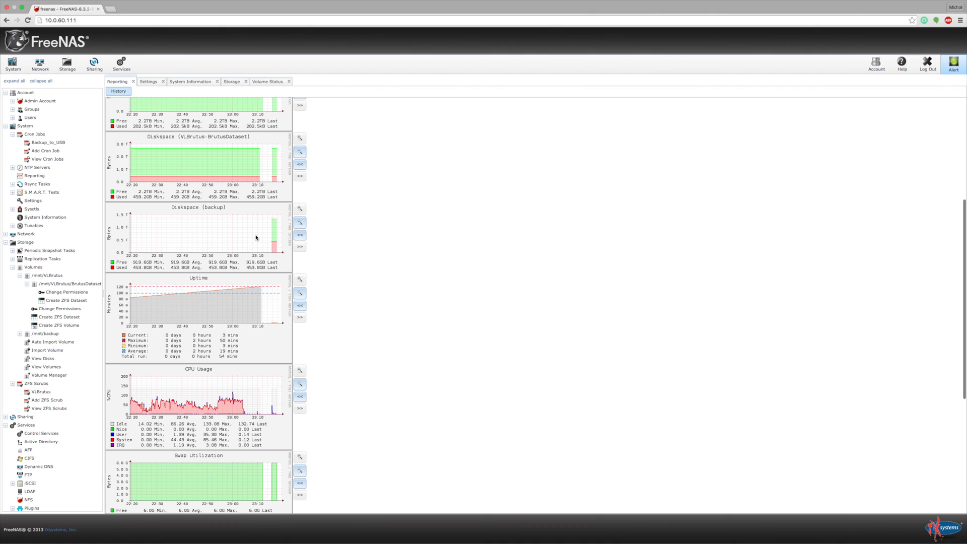
{"action": "mouse_move", "coordinate": [277, 245]}
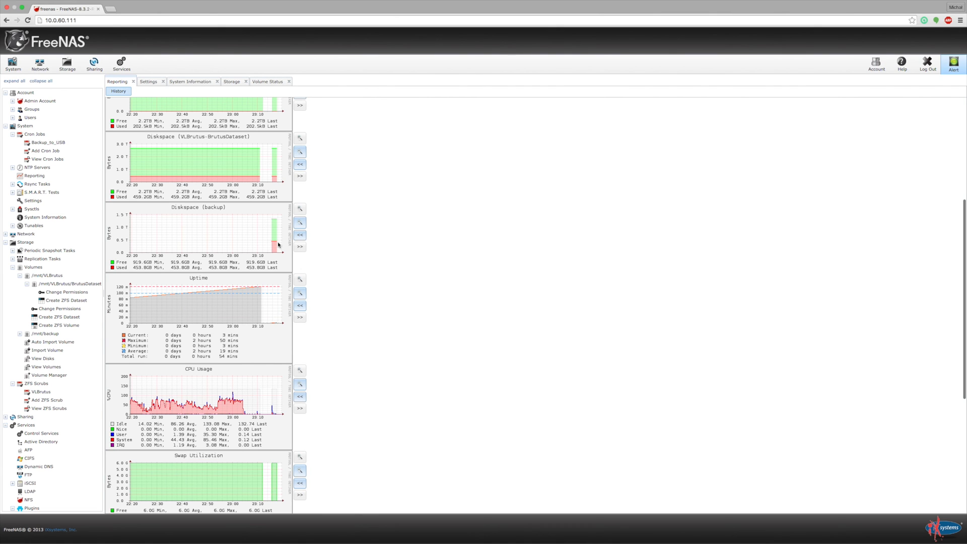
{"action": "mouse_move", "coordinate": [258, 178]}
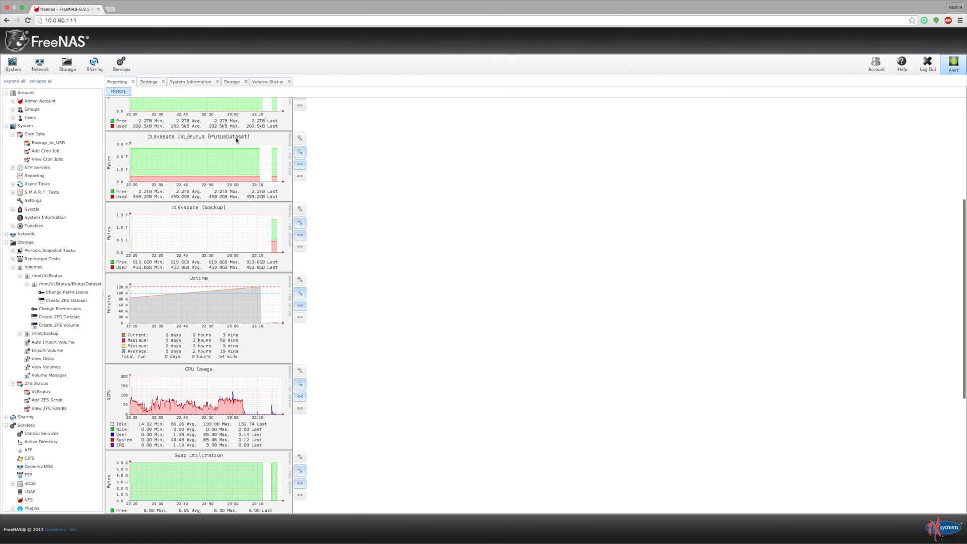
{"action": "mouse_move", "coordinate": [279, 150]}
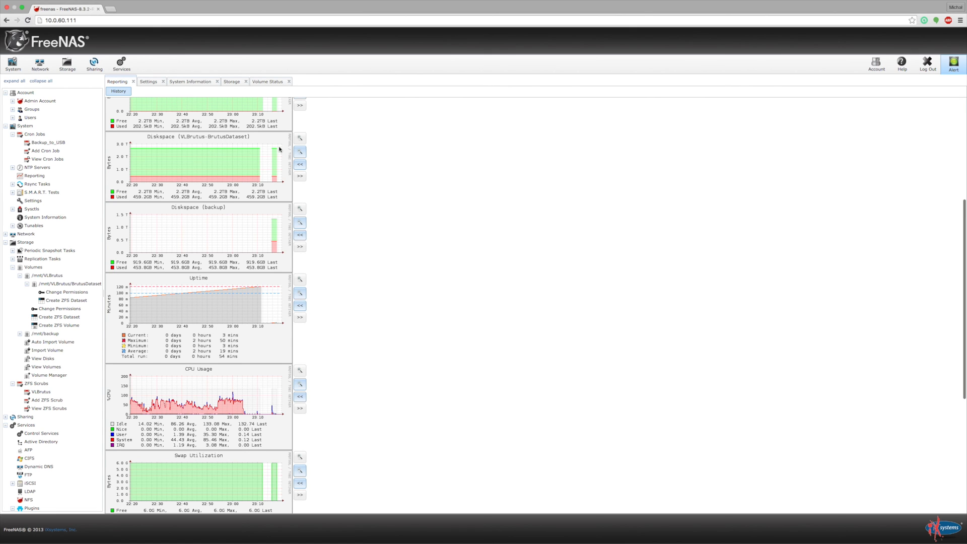
{"action": "mouse_move", "coordinate": [218, 214]}
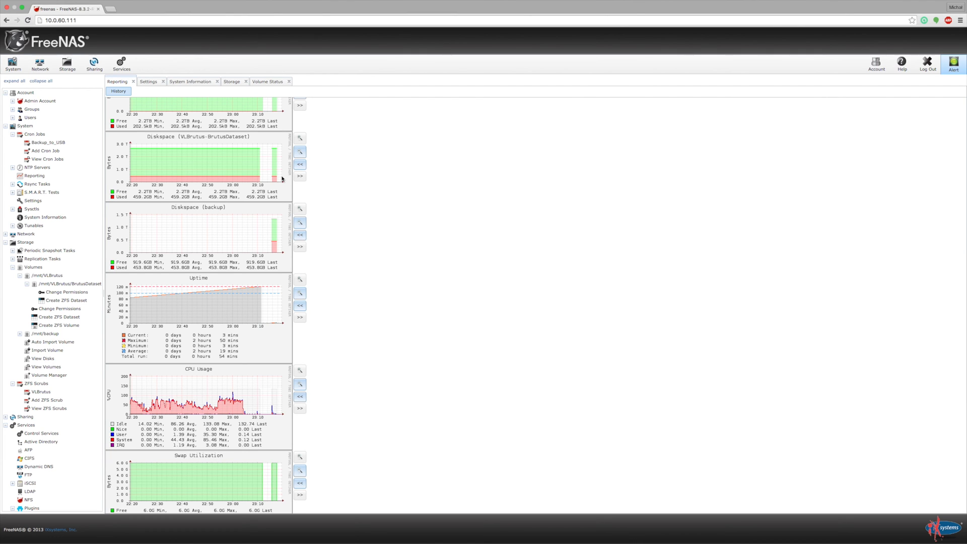
{"action": "mouse_move", "coordinate": [277, 244]}
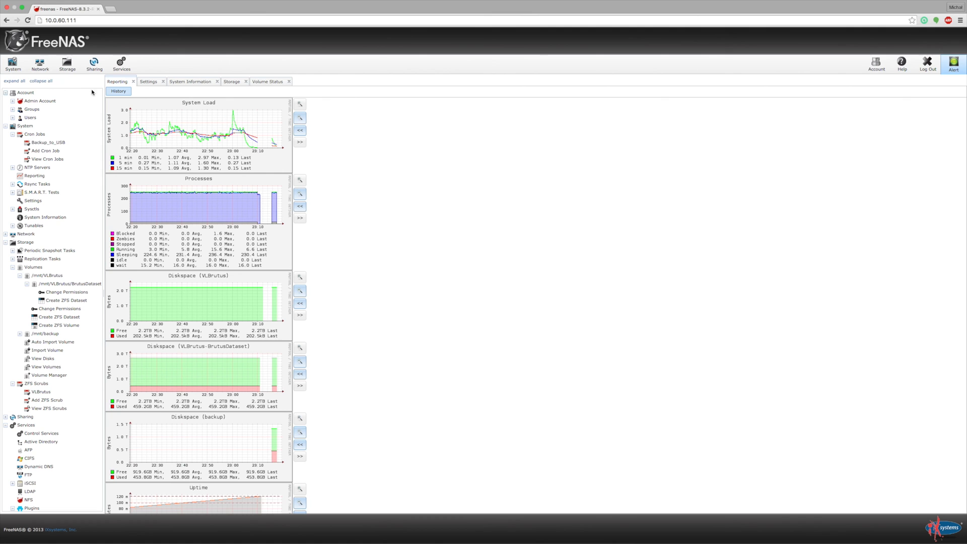
Return to Active Volumes, where the backup volume shows 433.8 GiB used
{"action": "left_click", "coordinate": [66, 63]}
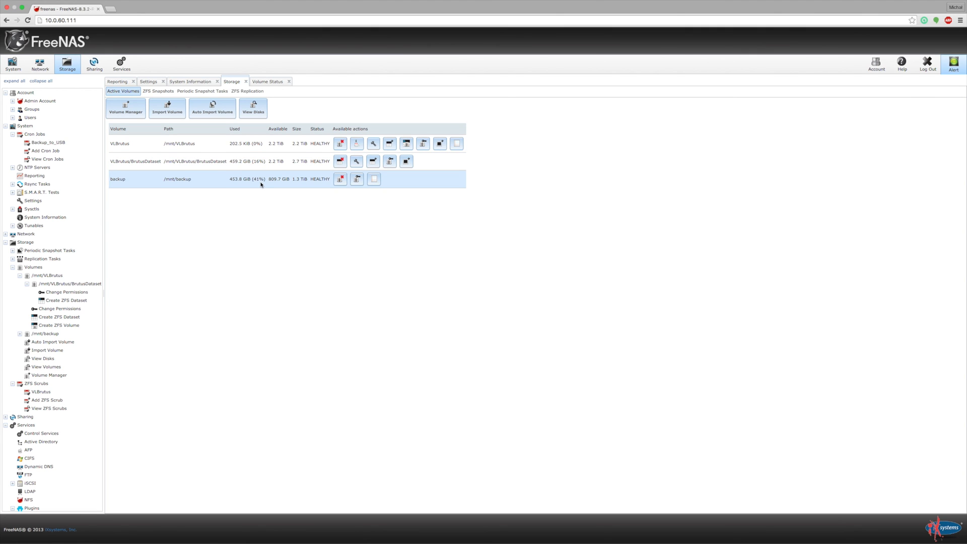
{"action": "mouse_move", "coordinate": [252, 185]}
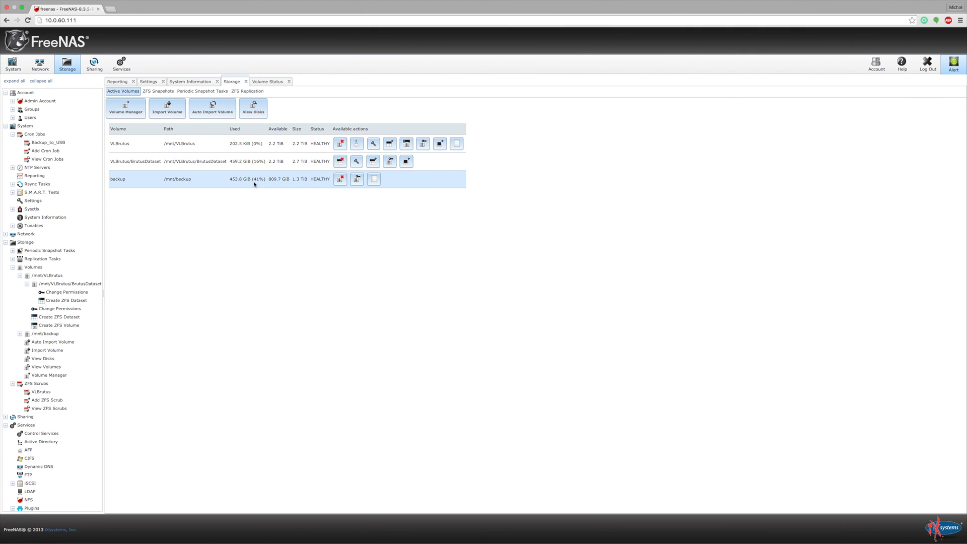